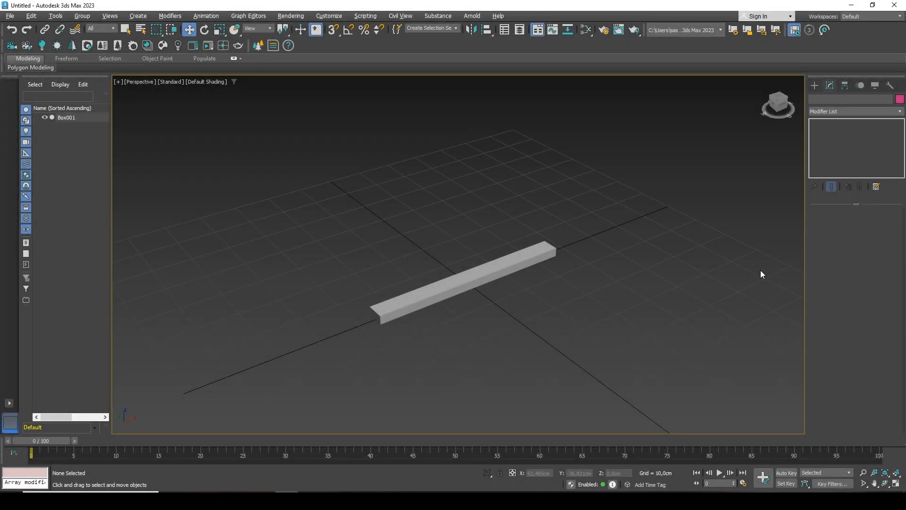
pyautogui.moveTo(726, 280)
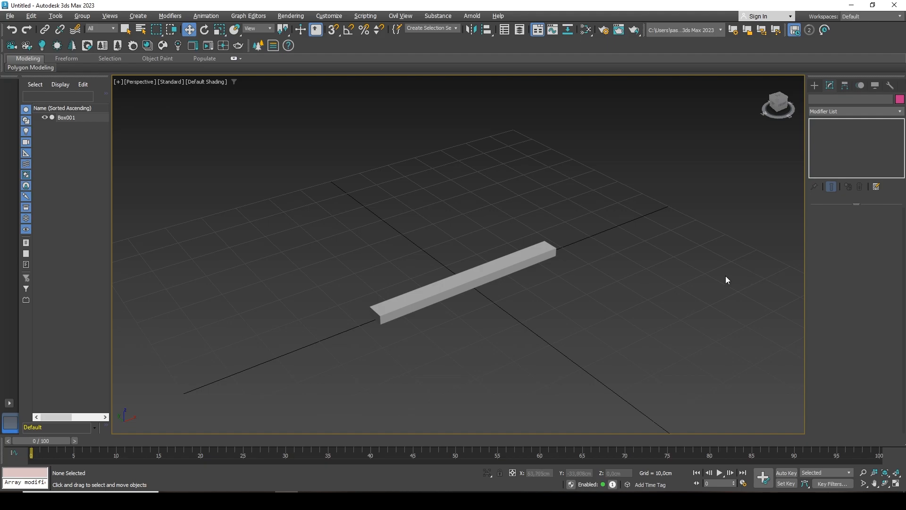
pyautogui.moveTo(582, 281)
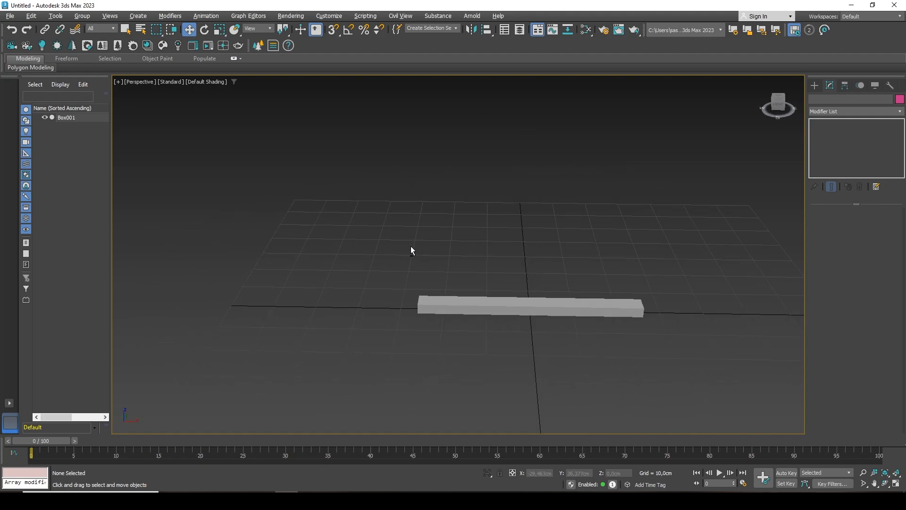
# Step: Select Box001, the long thin box in the scene
pyautogui.click(527, 306)
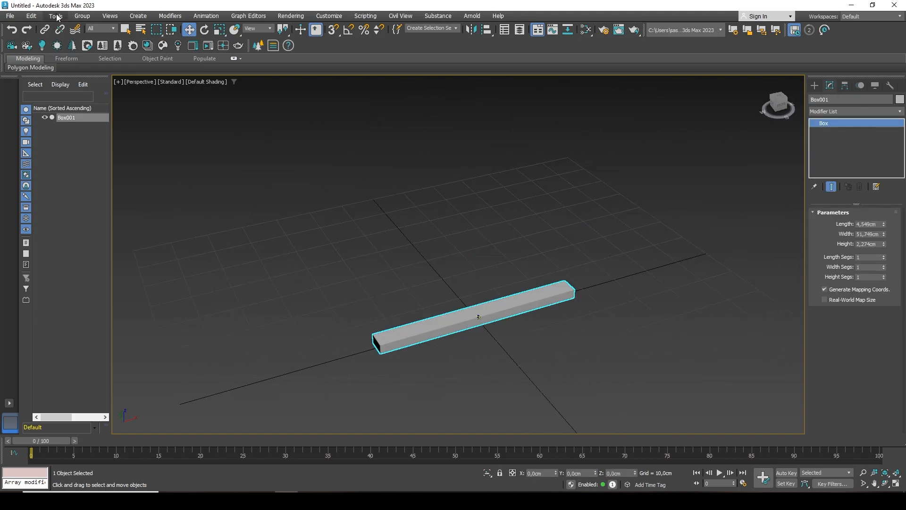
# Step: Open the Array dialog for Box001 from the Tools menu
pyautogui.click(55, 15)
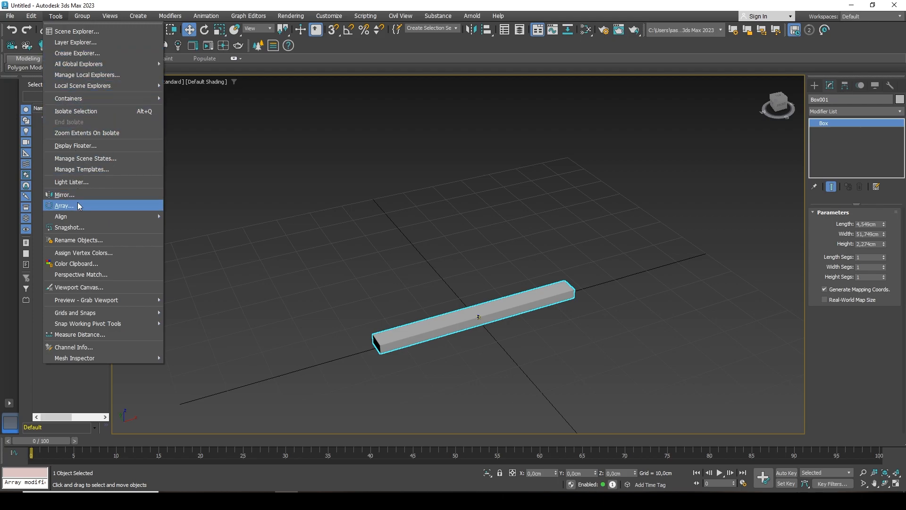
pyautogui.moveTo(65, 206)
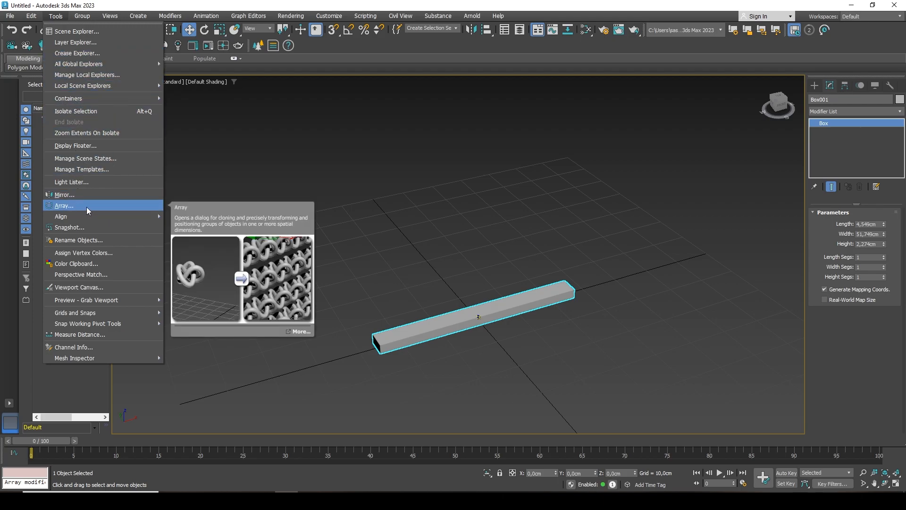
pyautogui.moveTo(82, 208)
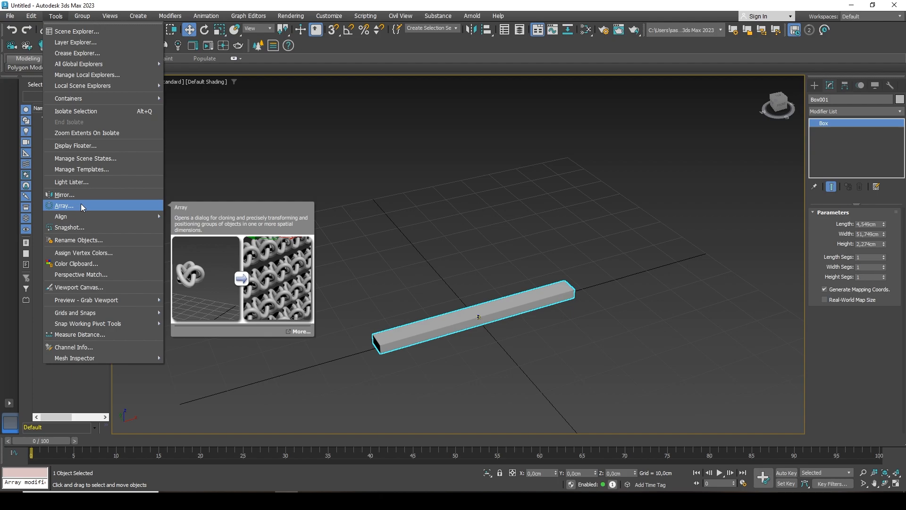
pyautogui.moveTo(81, 205)
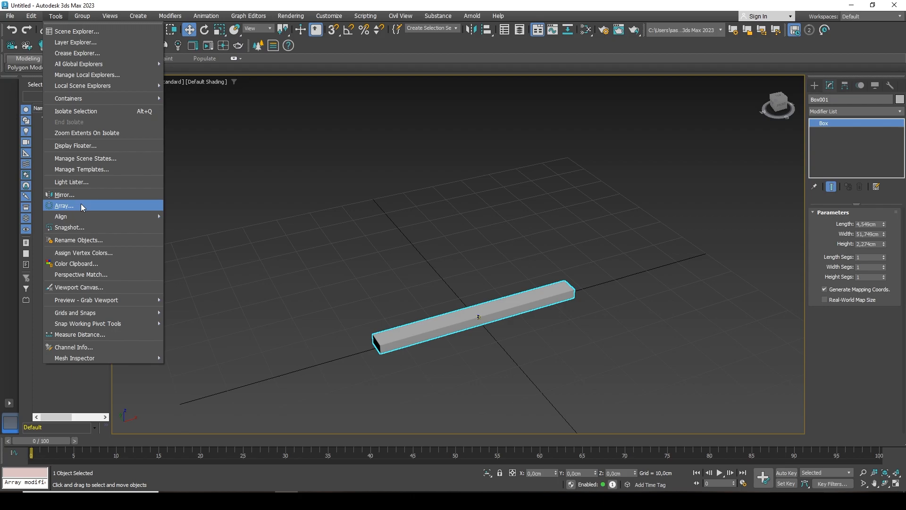
pyautogui.click(65, 205)
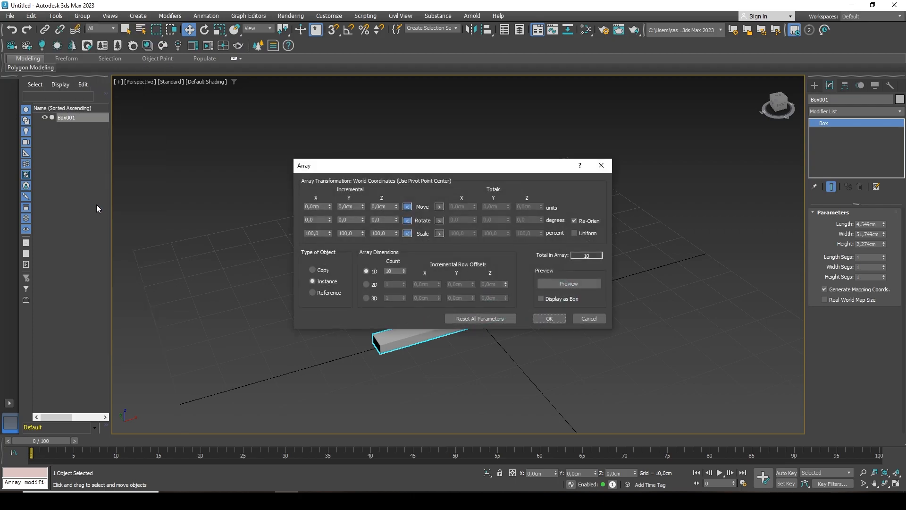
# Step: Move the Array dialog to the upper right and enable Preview
pyautogui.moveTo(404, 165); pyautogui.dragTo(682, 96)
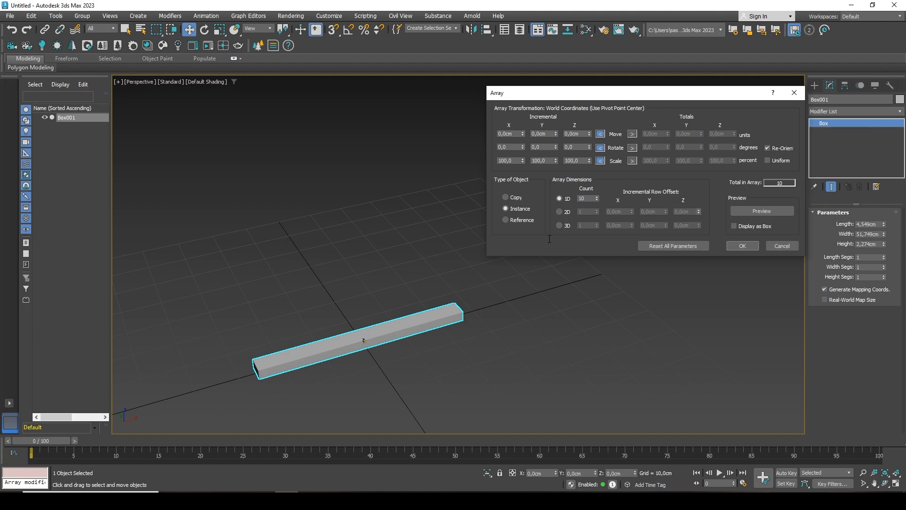
pyautogui.moveTo(574, 139)
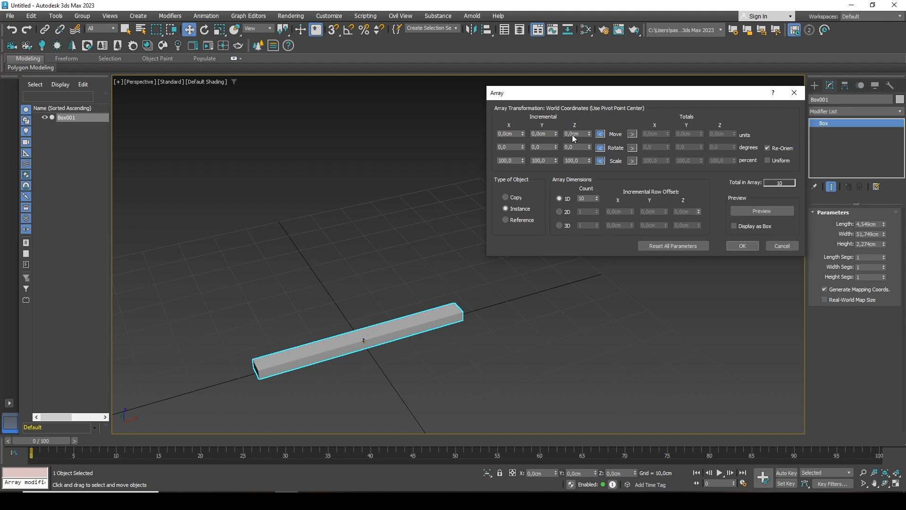
pyautogui.moveTo(628, 124)
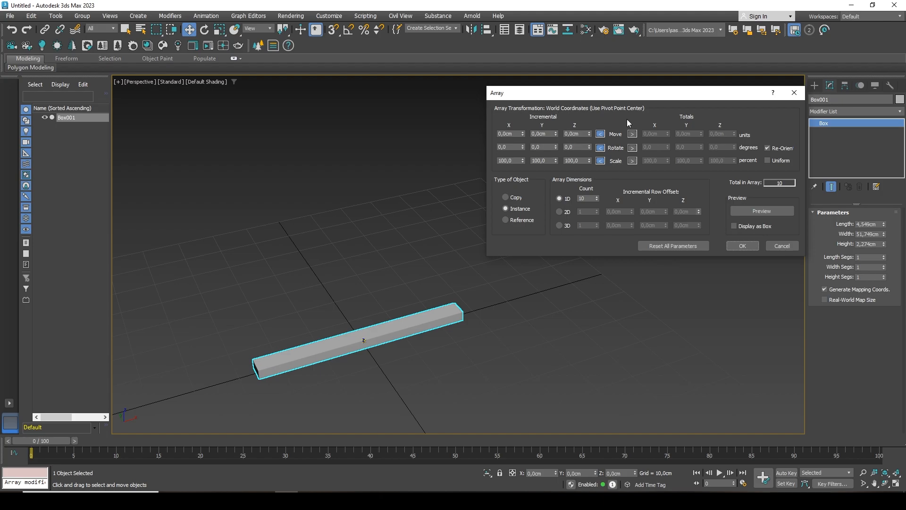
pyautogui.moveTo(119, 326)
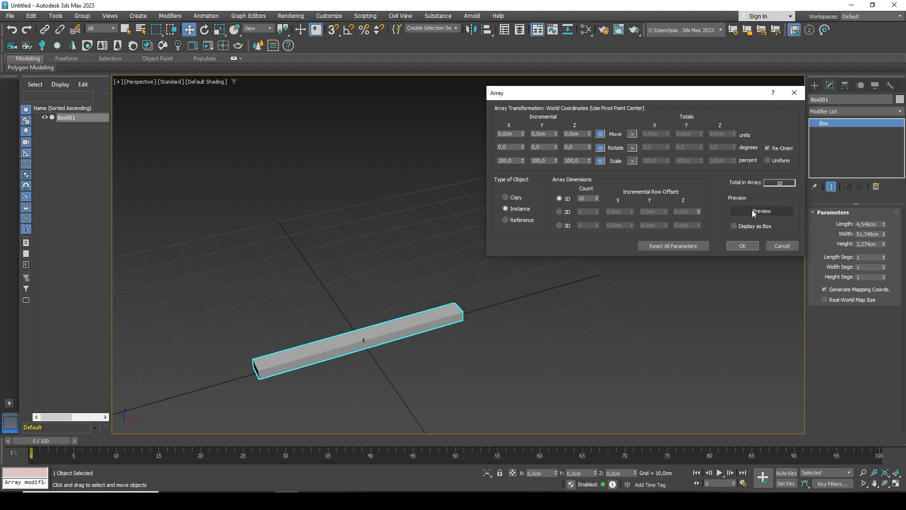
pyautogui.click(761, 211)
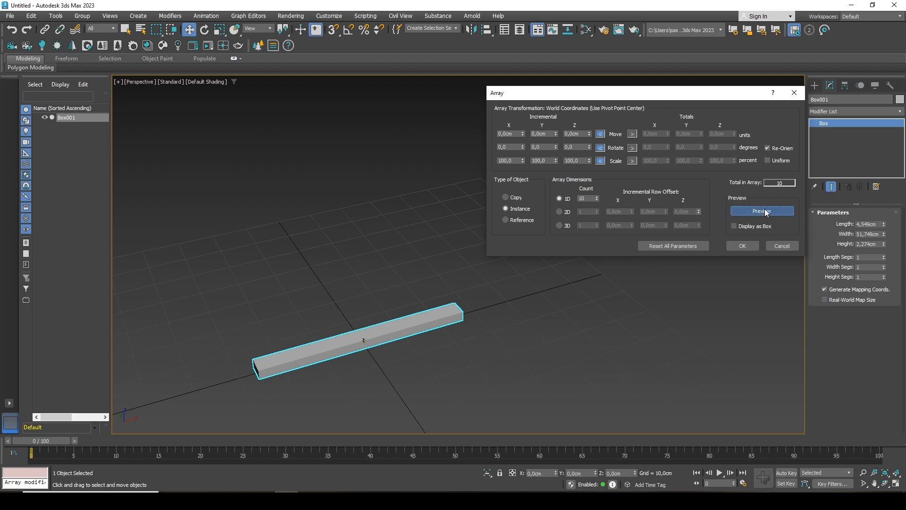
# Step: Toggle Preview and select the array count of 10 for editing
pyautogui.click(762, 211)
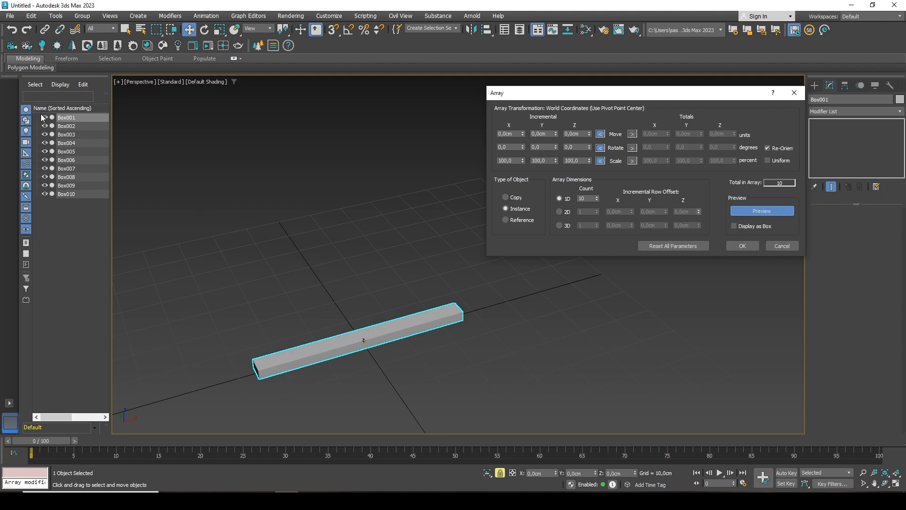
pyautogui.moveTo(45, 188)
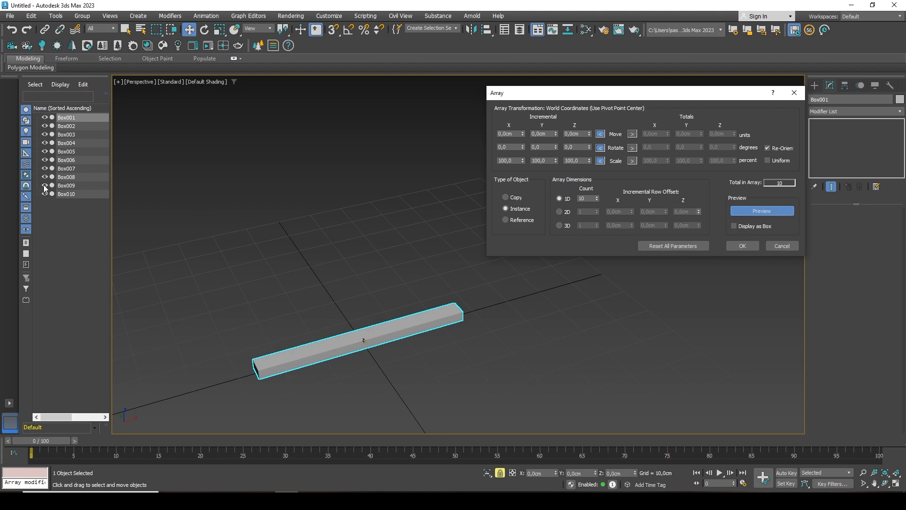
pyautogui.moveTo(67, 200)
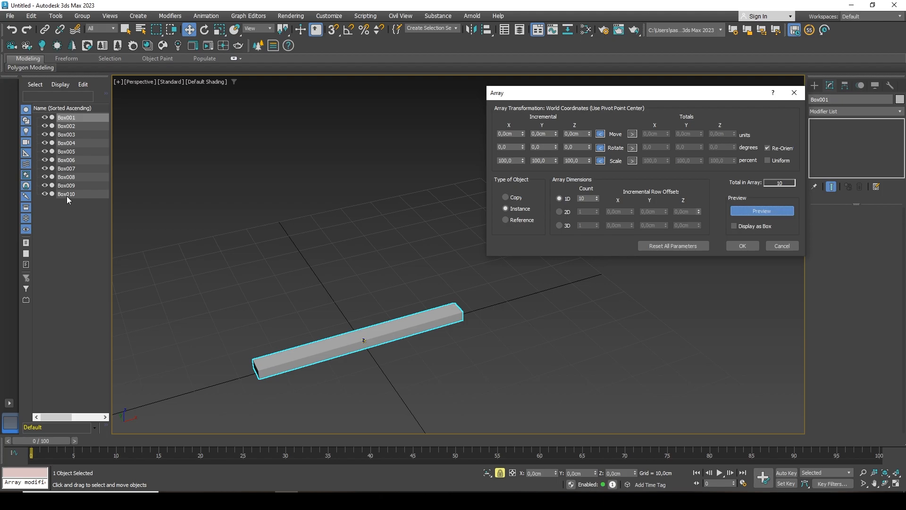
pyautogui.moveTo(592, 195)
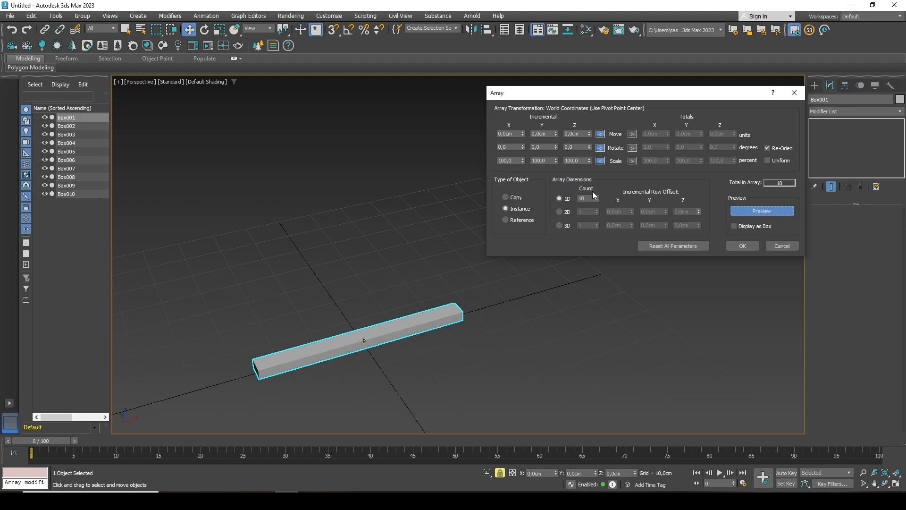
pyautogui.tripleClick(584, 198)
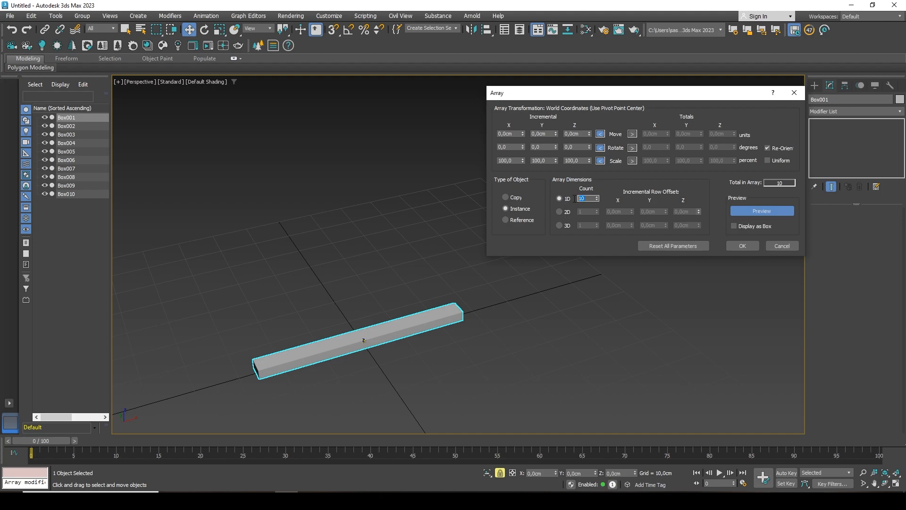
pyautogui.moveTo(477, 319)
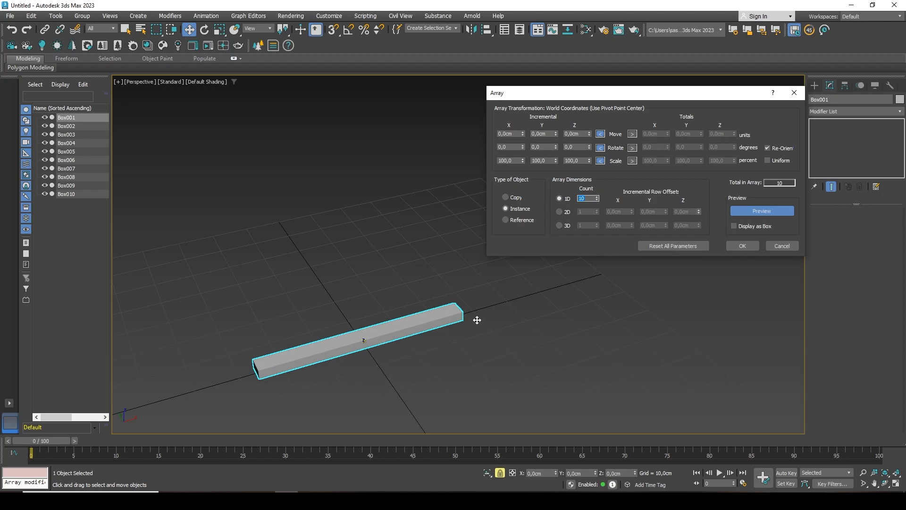
pyautogui.moveTo(327, 299)
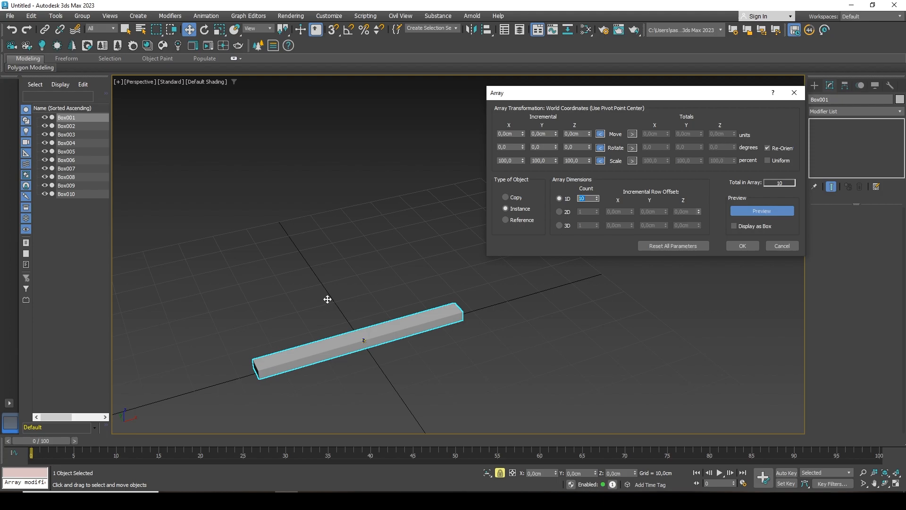
pyautogui.moveTo(559, 129)
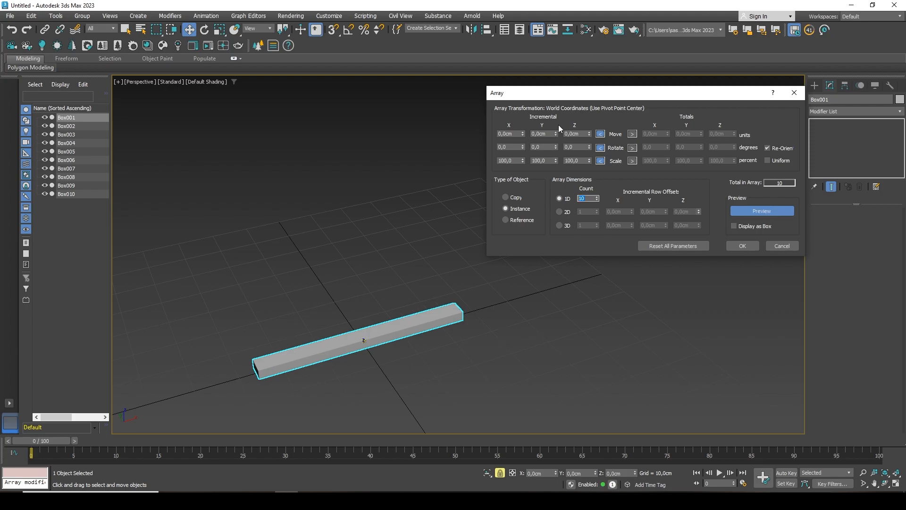
pyautogui.moveTo(682, 141)
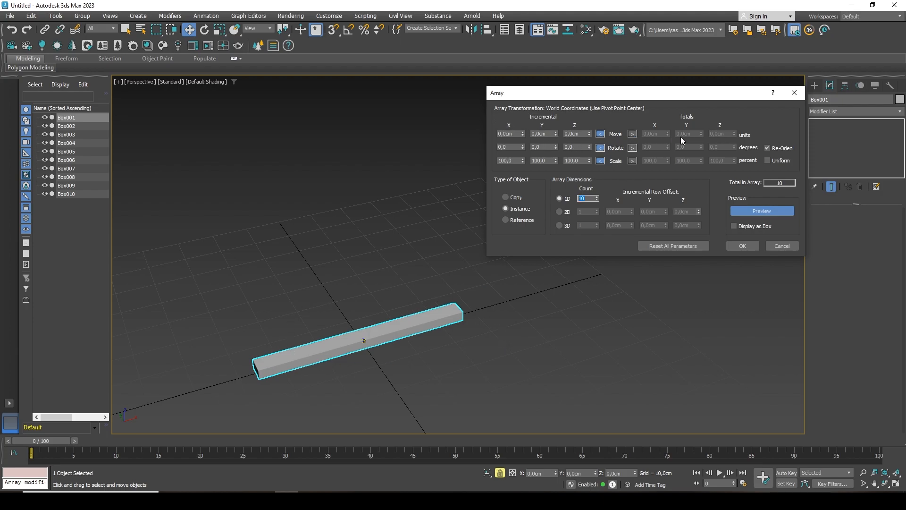
pyautogui.moveTo(618, 134)
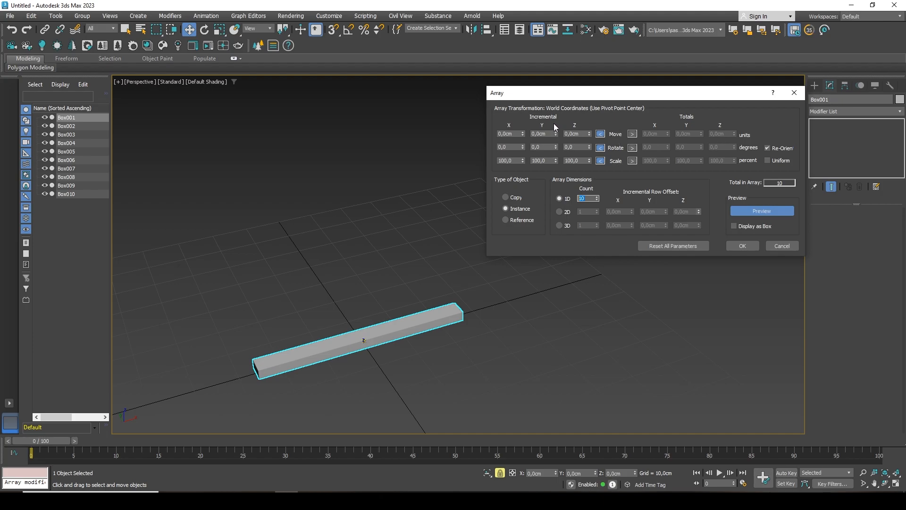
pyautogui.moveTo(589, 134)
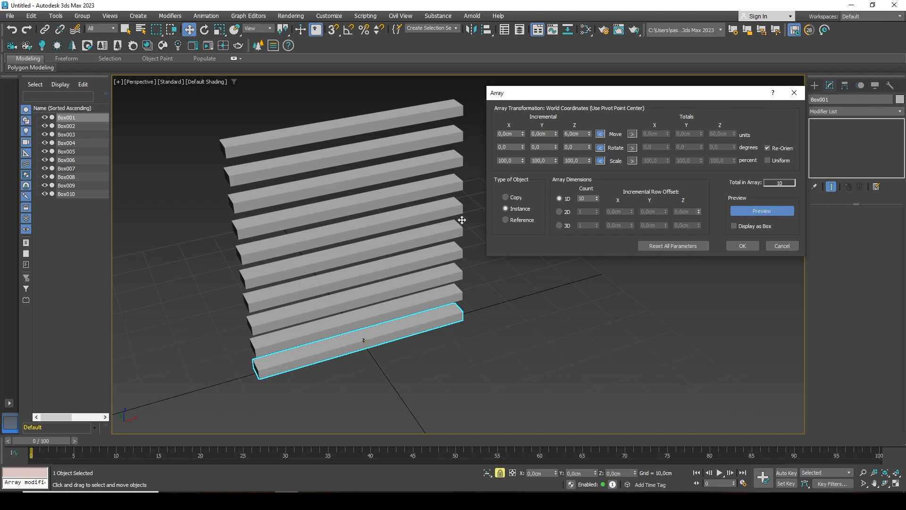
pyautogui.moveTo(387, 207)
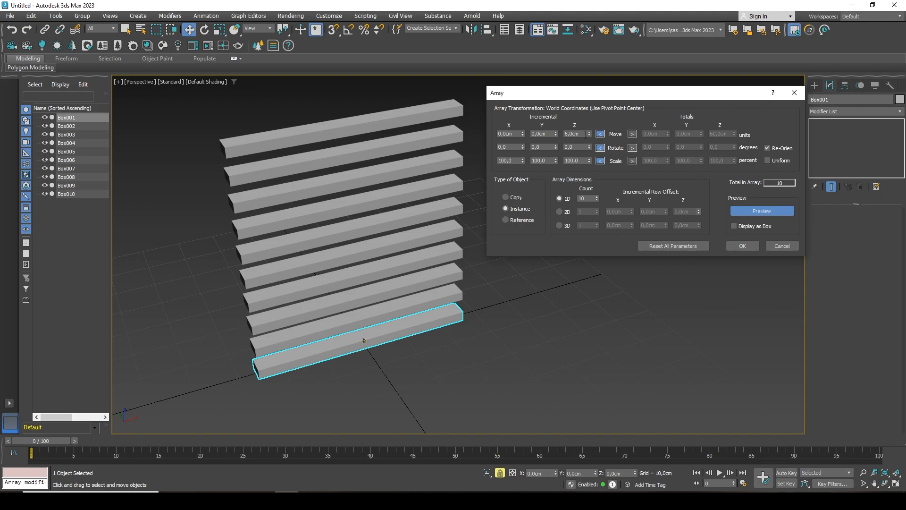
pyautogui.moveTo(609, 133)
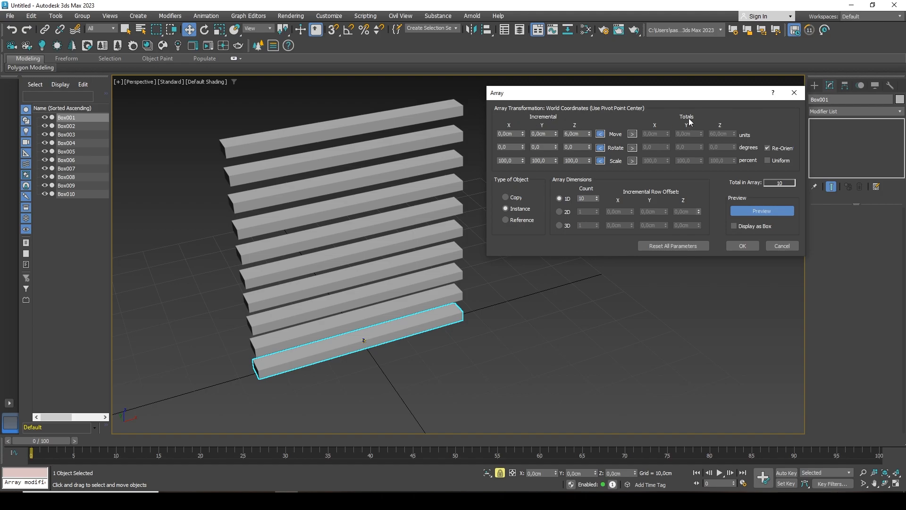
pyautogui.moveTo(592, 126)
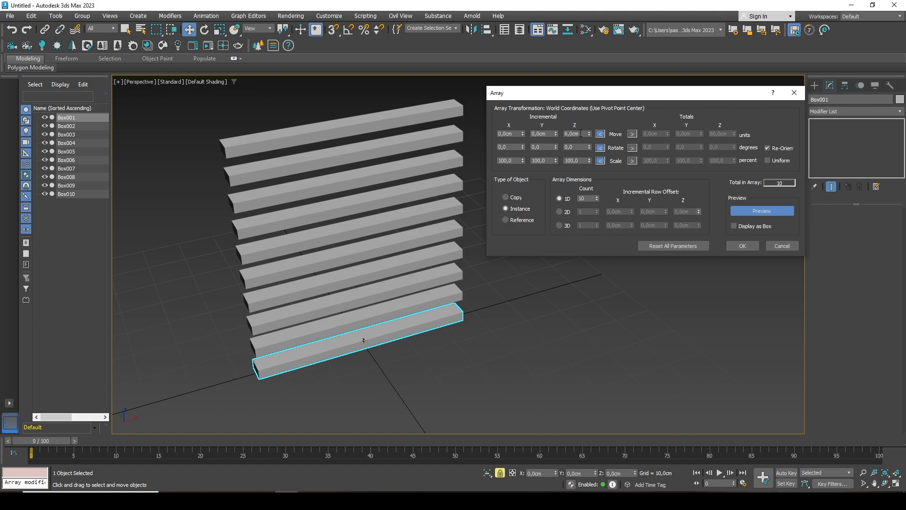
# Step: Switch the Z move offset to Totals and edit it as 60 cm
pyautogui.tripleClick(576, 134)
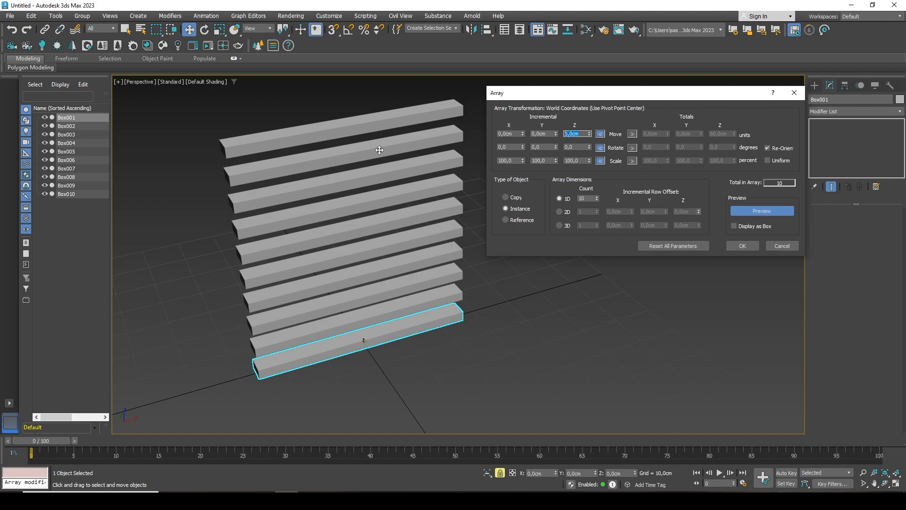
pyautogui.moveTo(386, 131)
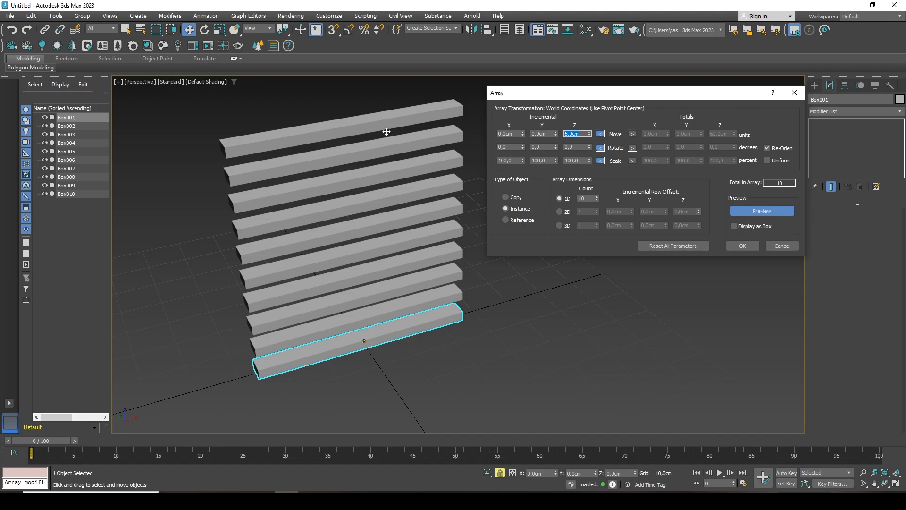
pyautogui.moveTo(509, 172)
pyautogui.write('6')
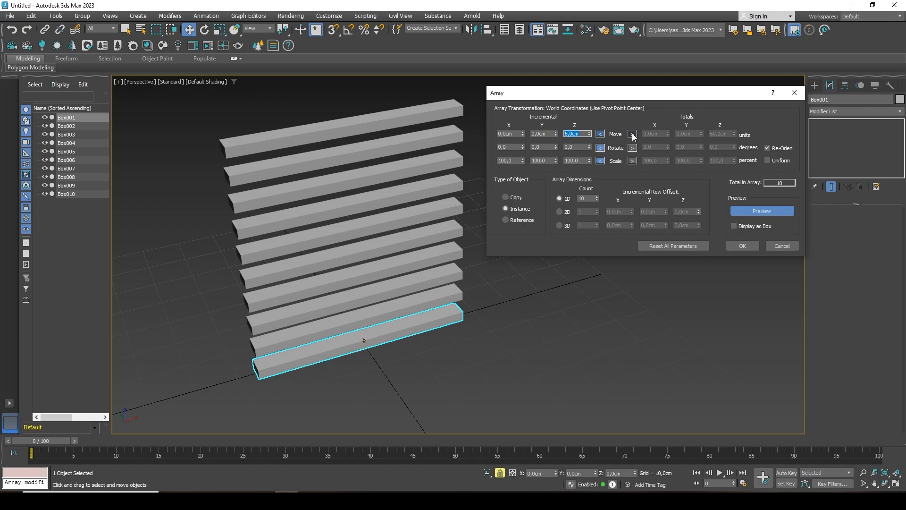
pyautogui.click(633, 134)
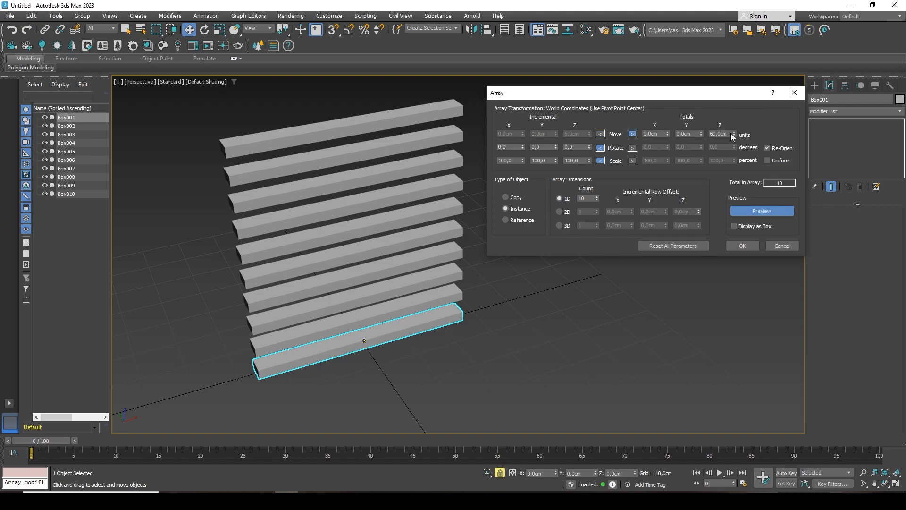
pyautogui.tripleClick(719, 134)
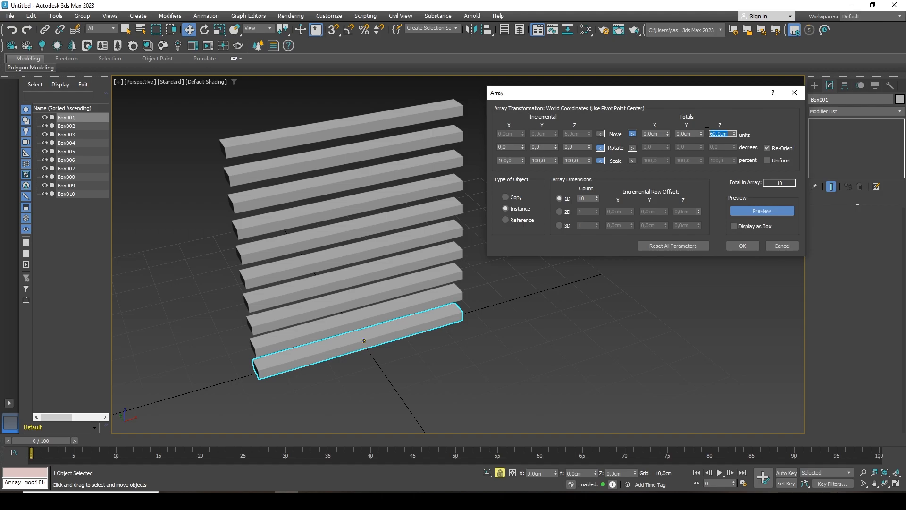
pyautogui.moveTo(713, 124)
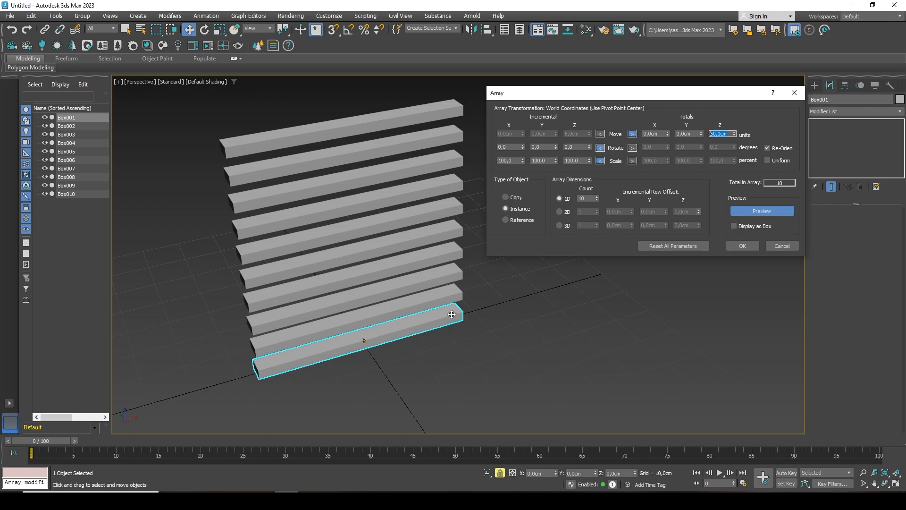
pyautogui.moveTo(621, 129)
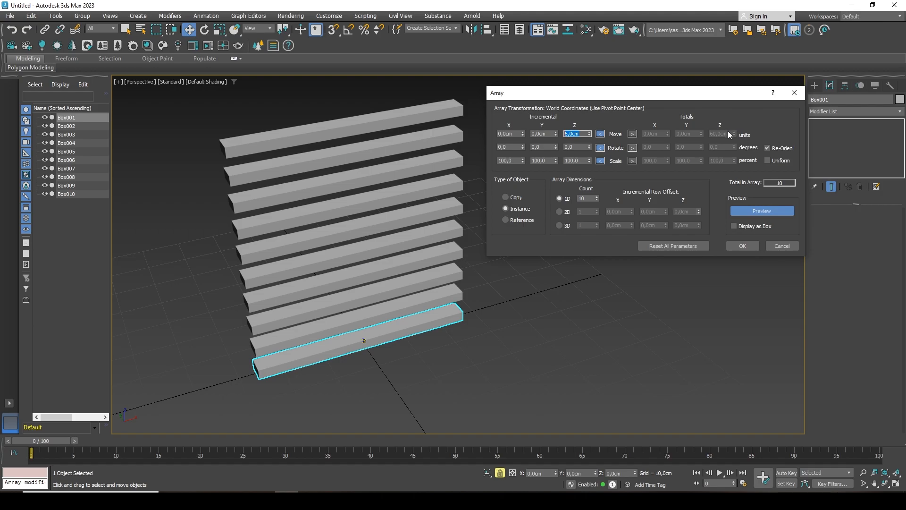
pyautogui.moveTo(516, 170)
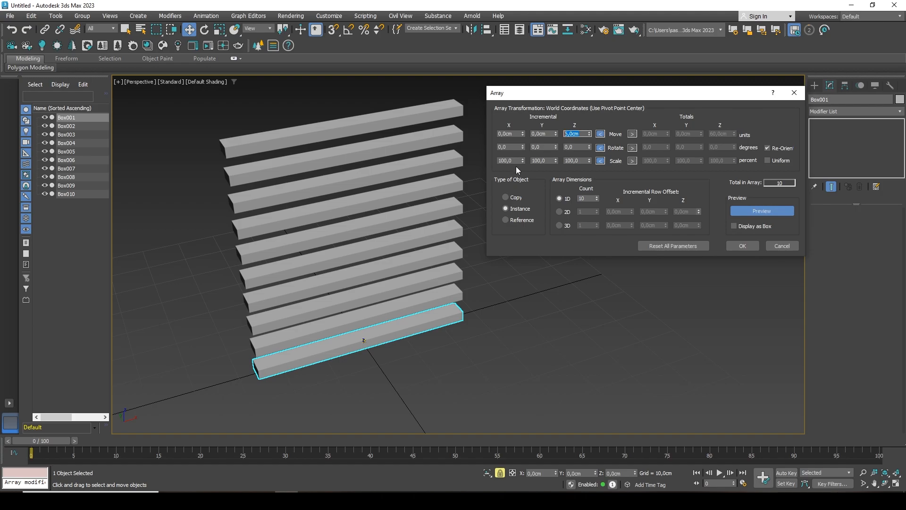
pyautogui.moveTo(591, 150)
pyautogui.write('5')
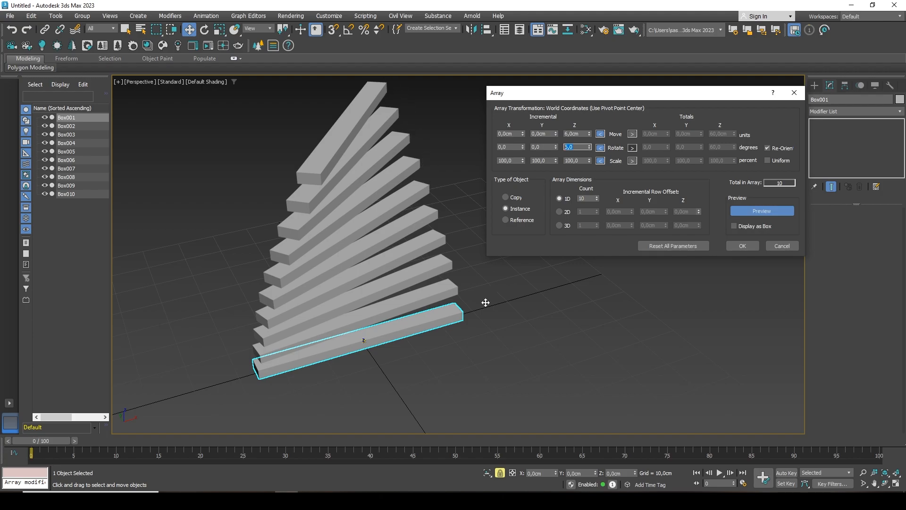
pyautogui.moveTo(448, 316)
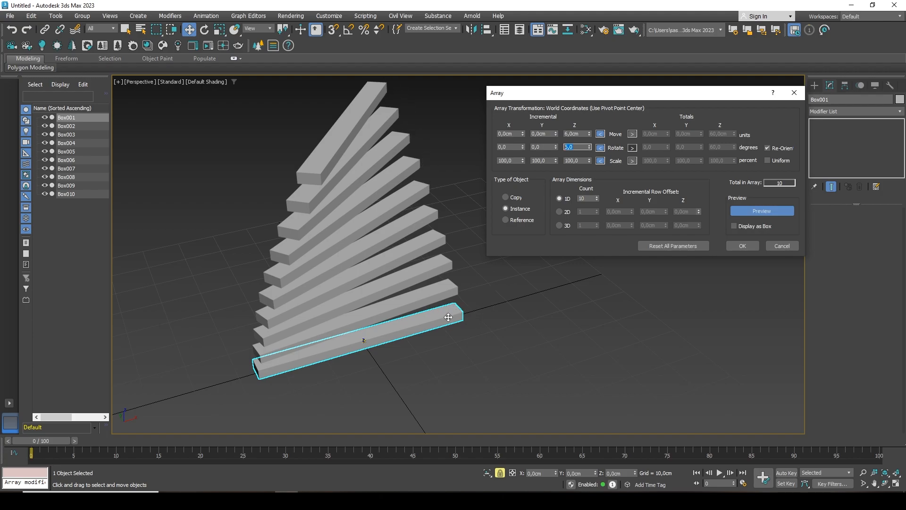
pyautogui.moveTo(447, 286)
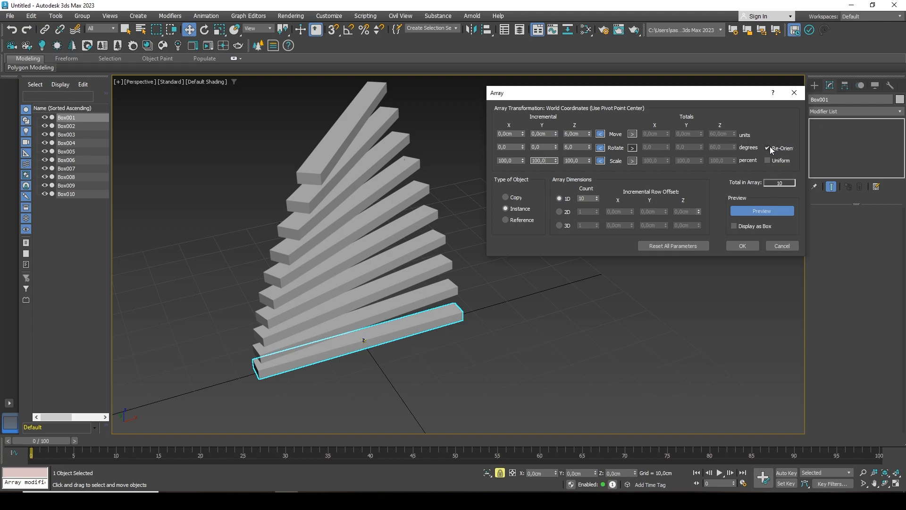
pyautogui.click(768, 148)
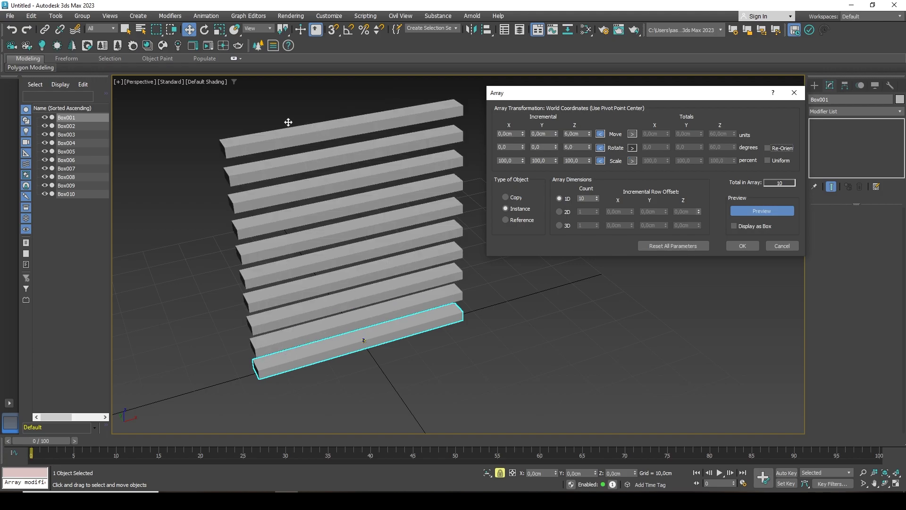
pyautogui.moveTo(799, 149)
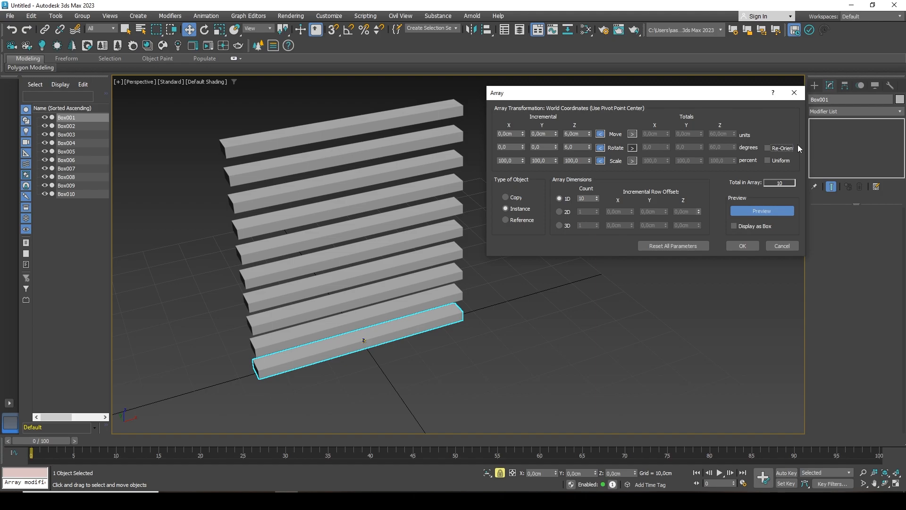
pyautogui.click(768, 147)
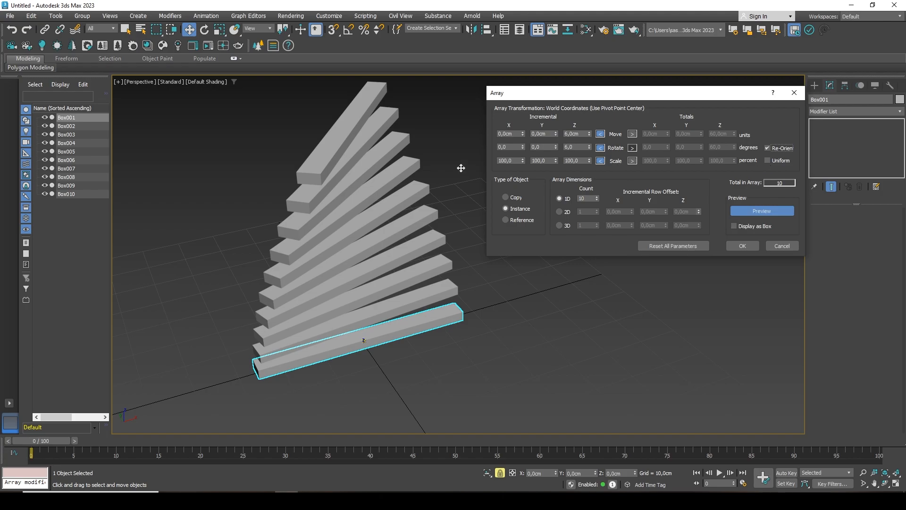
pyautogui.moveTo(770, 161)
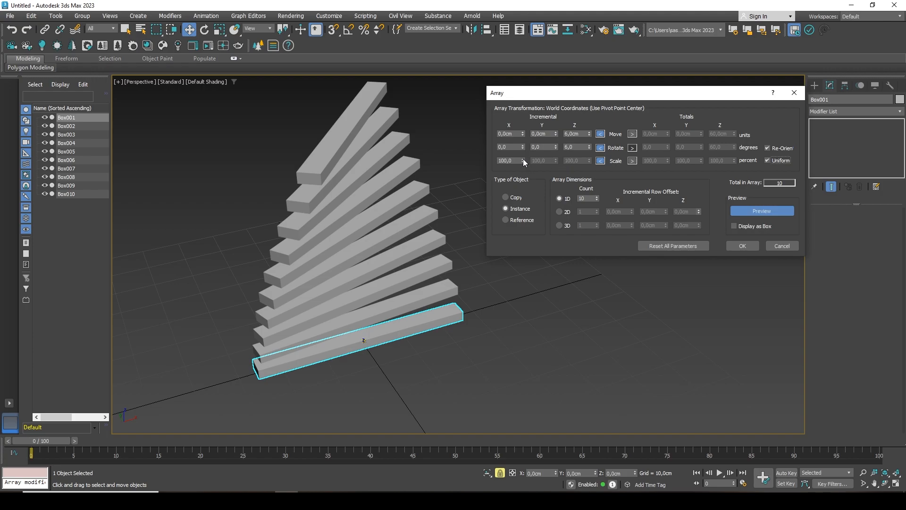
pyautogui.click(523, 159)
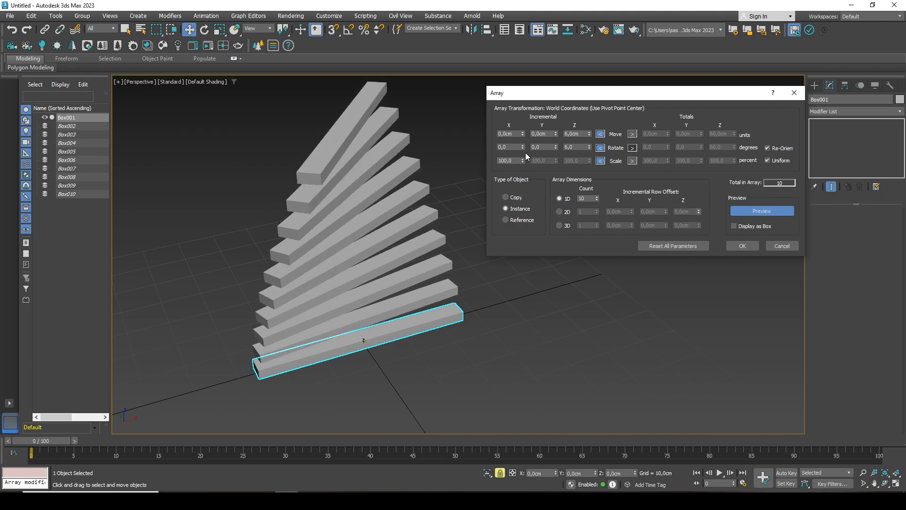
pyautogui.click(767, 160)
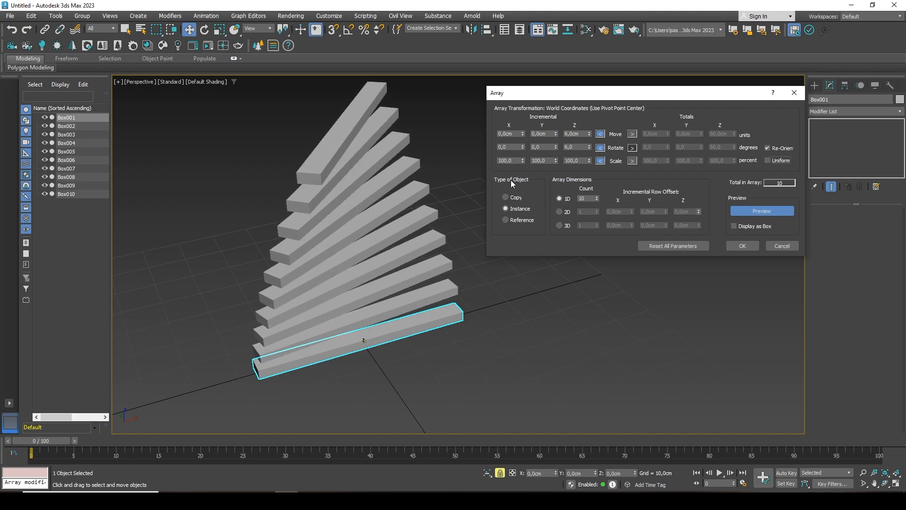
pyautogui.click(599, 160)
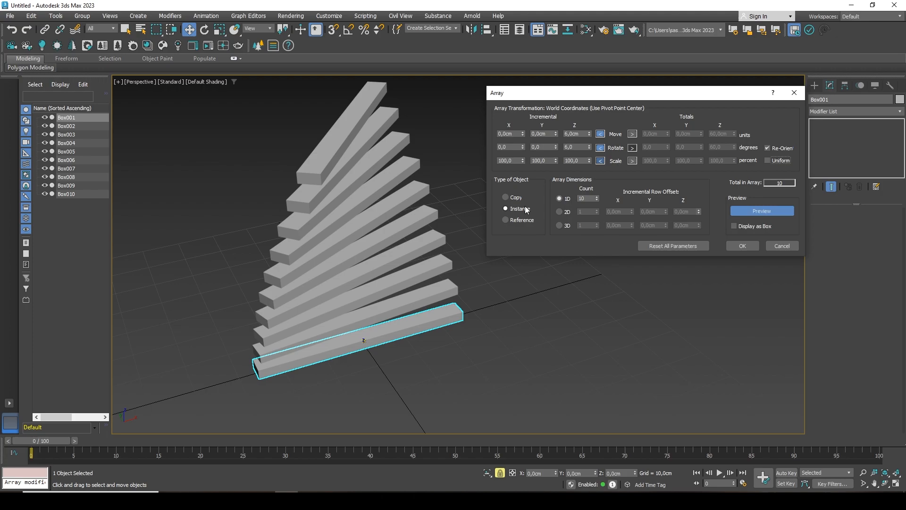
pyautogui.moveTo(523, 221)
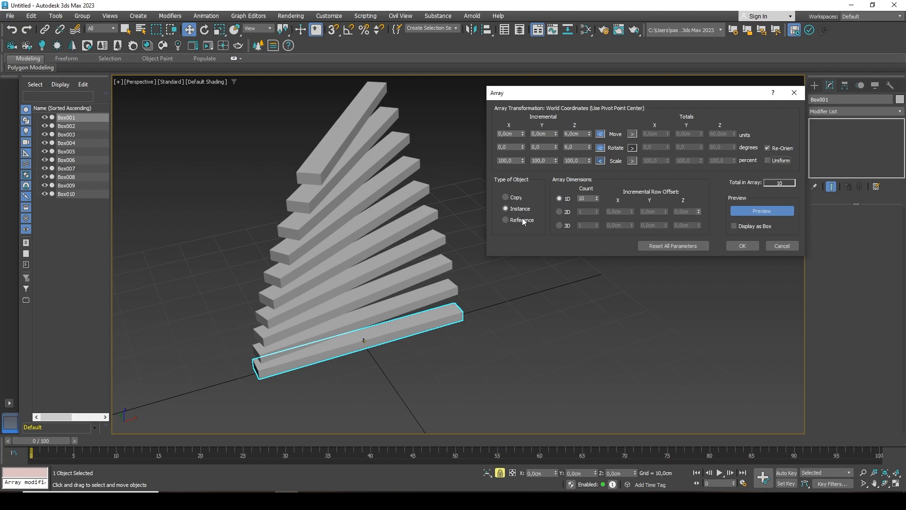
pyautogui.moveTo(540, 195)
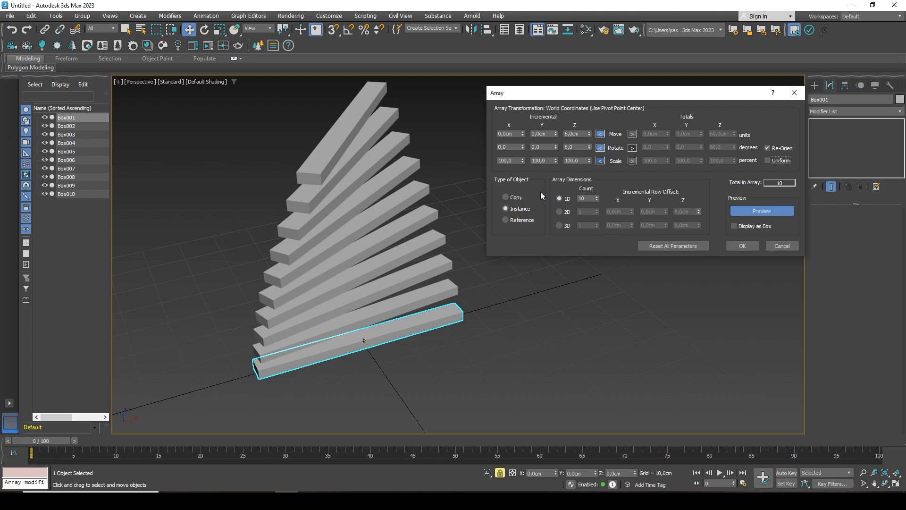
pyautogui.moveTo(517, 196)
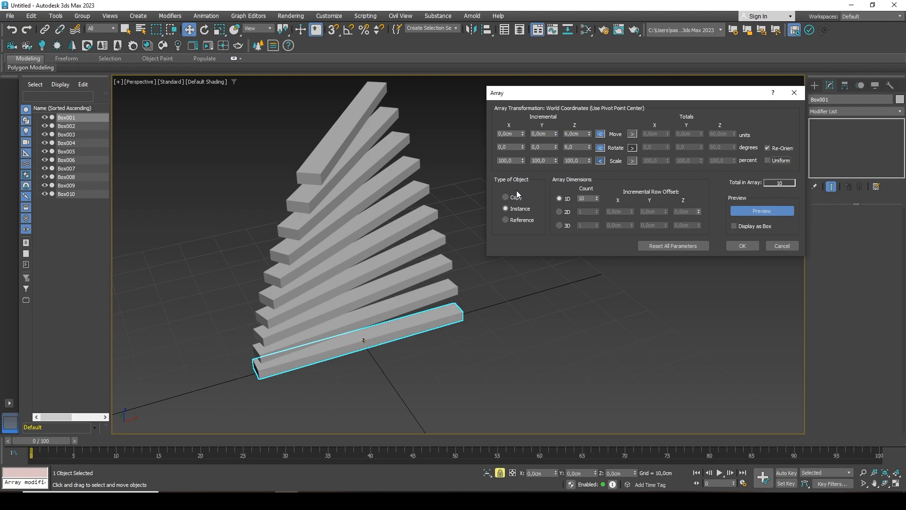
pyautogui.moveTo(593, 185)
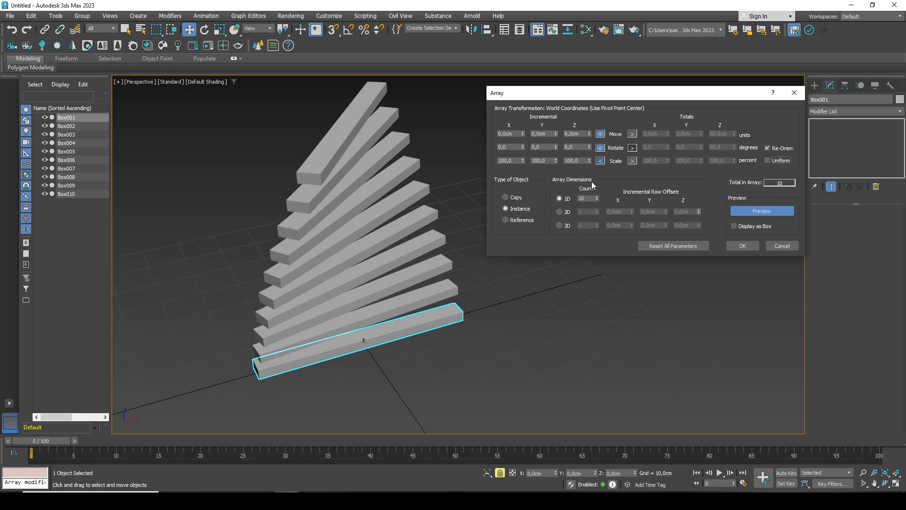
pyautogui.moveTo(567, 230)
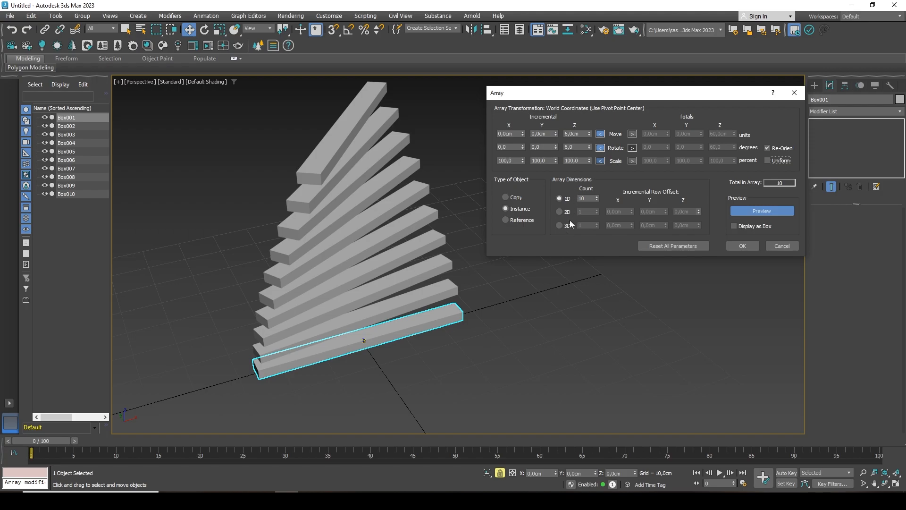
pyautogui.moveTo(594, 195)
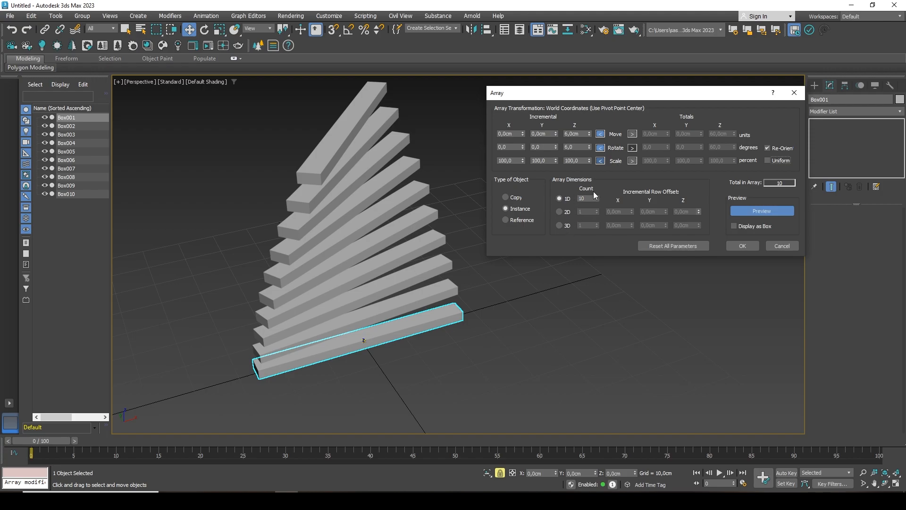
pyautogui.moveTo(592, 193)
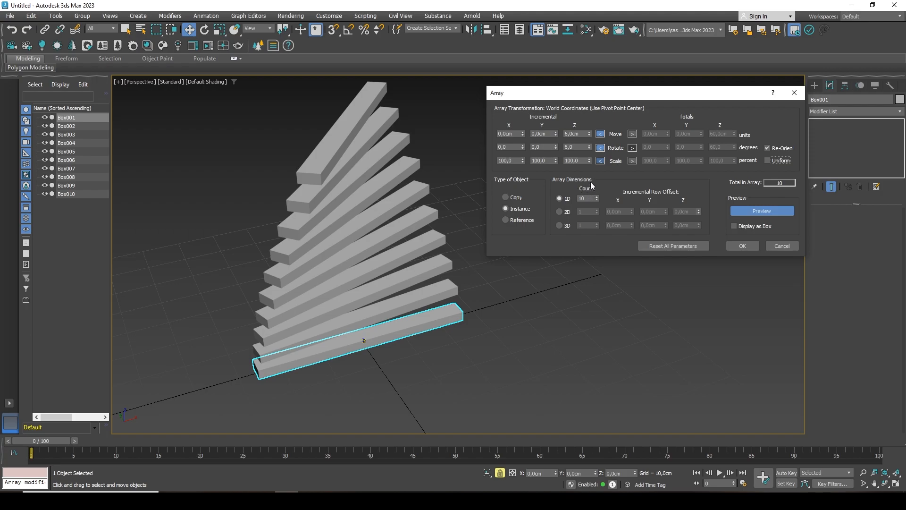
pyautogui.moveTo(402, 216)
pyautogui.write('23')
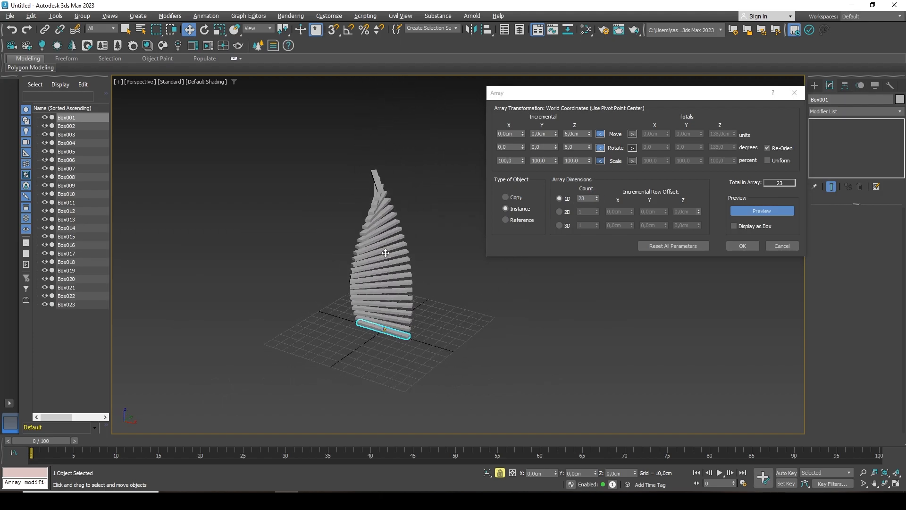
# Step: Raise the 1D Count to 27 boxes with 162 degrees total rotation
pyautogui.click(597, 200)
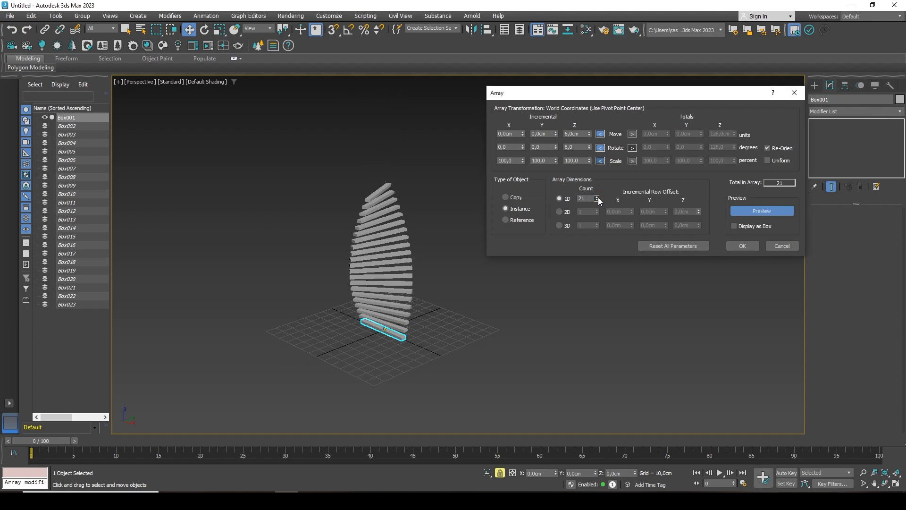
pyautogui.click(596, 196)
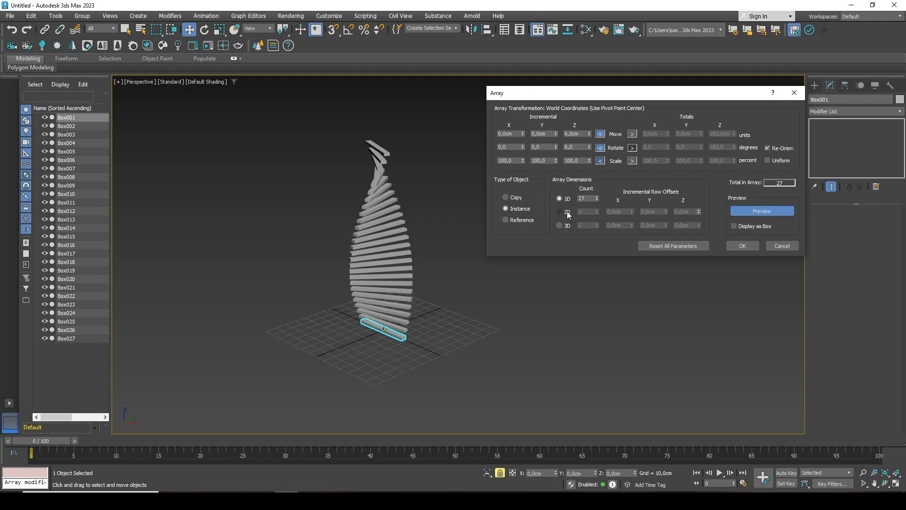
# Step: Enable the 2D array and set the count of side-by-side stacks
pyautogui.click(560, 211)
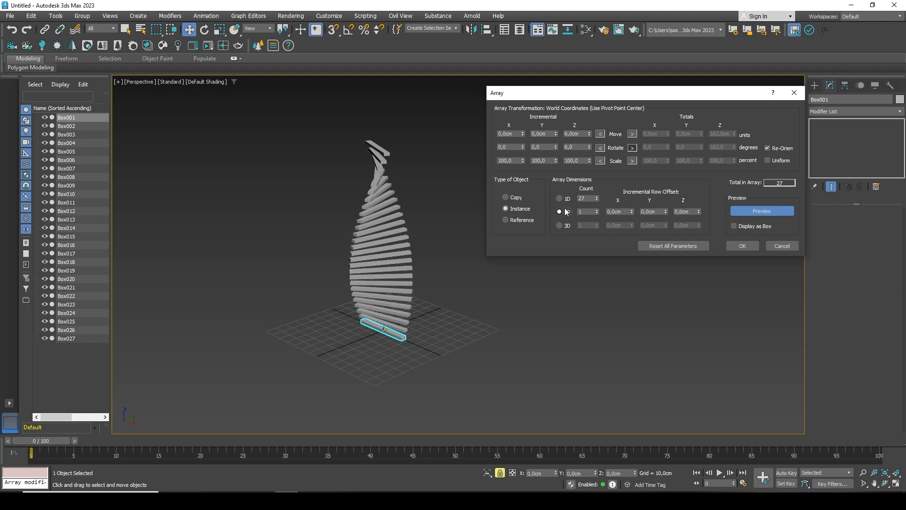
pyautogui.click(558, 211)
pyautogui.write('3')
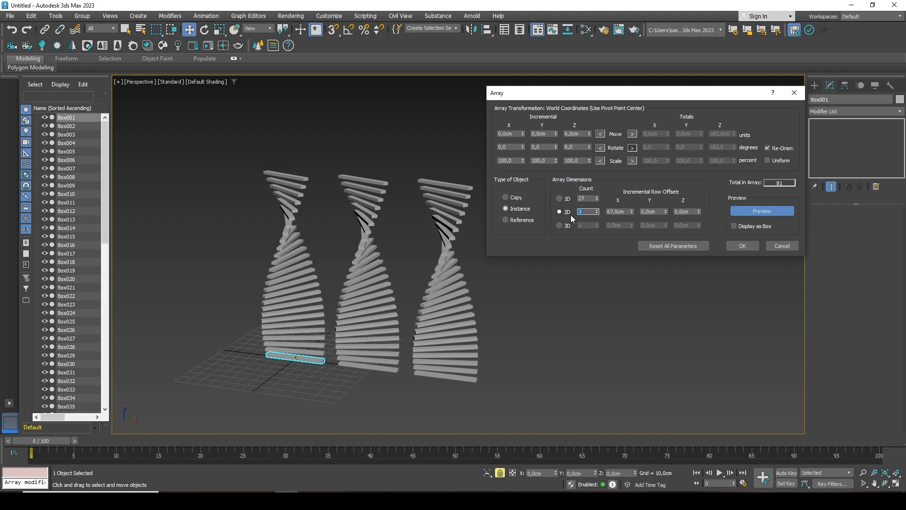
# Step: Enable the 3D array for a second row 78 cm along Y
pyautogui.click(559, 225)
pyautogui.write('78')
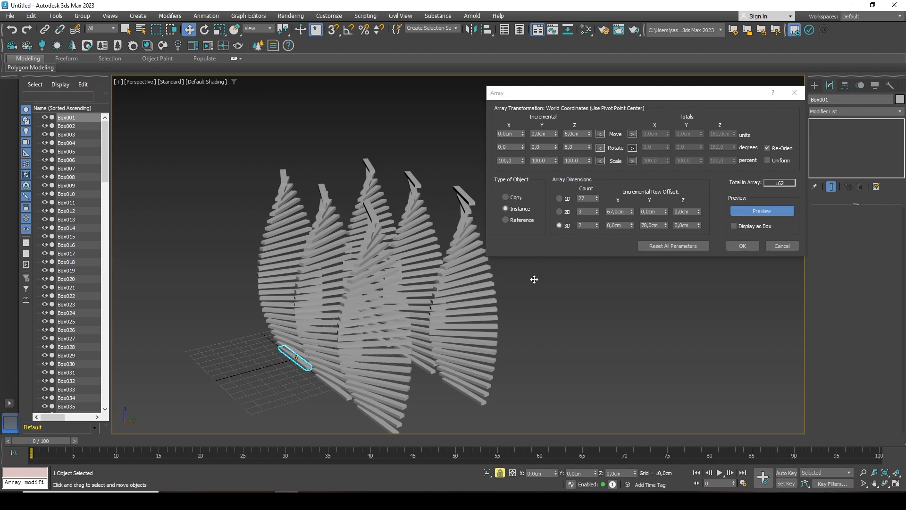
pyautogui.moveTo(546, 276)
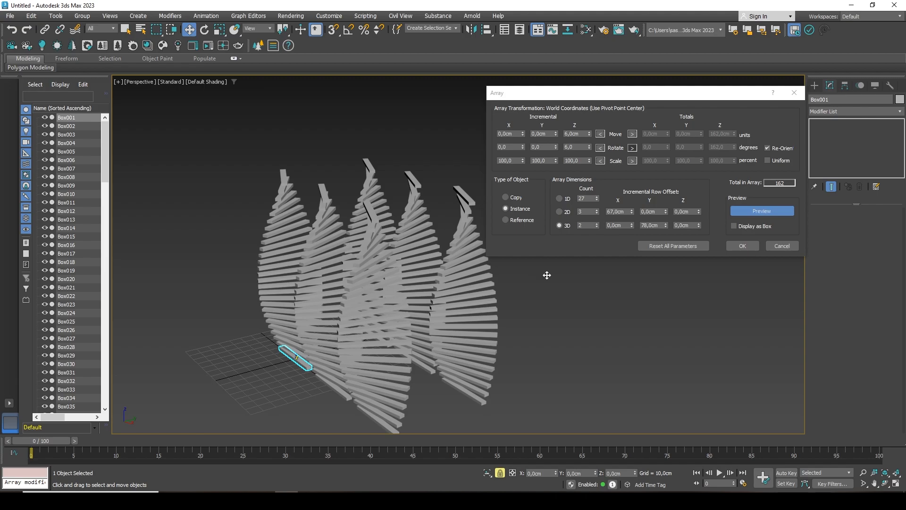
pyautogui.click(760, 210)
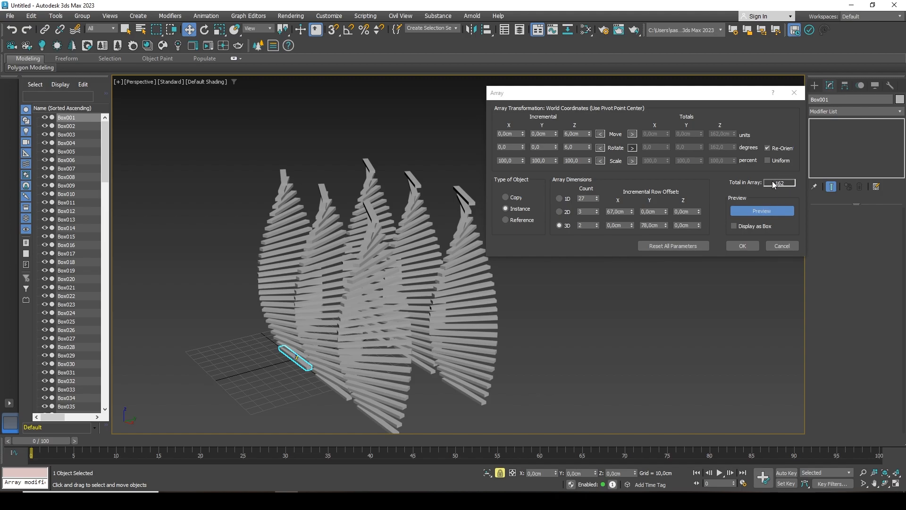
pyautogui.moveTo(778, 187)
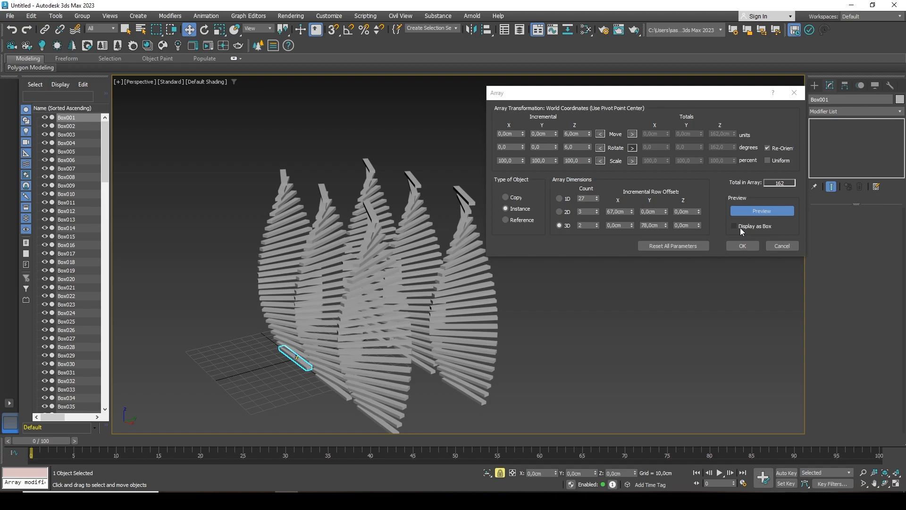
# Step: Tick Display as Box so all 162 instances preview as outlines
pyautogui.click(734, 226)
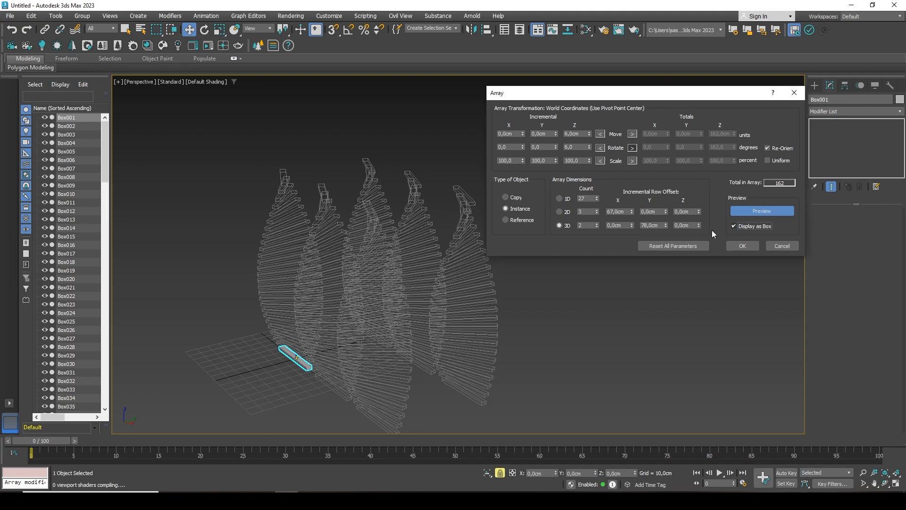
pyautogui.moveTo(412, 168)
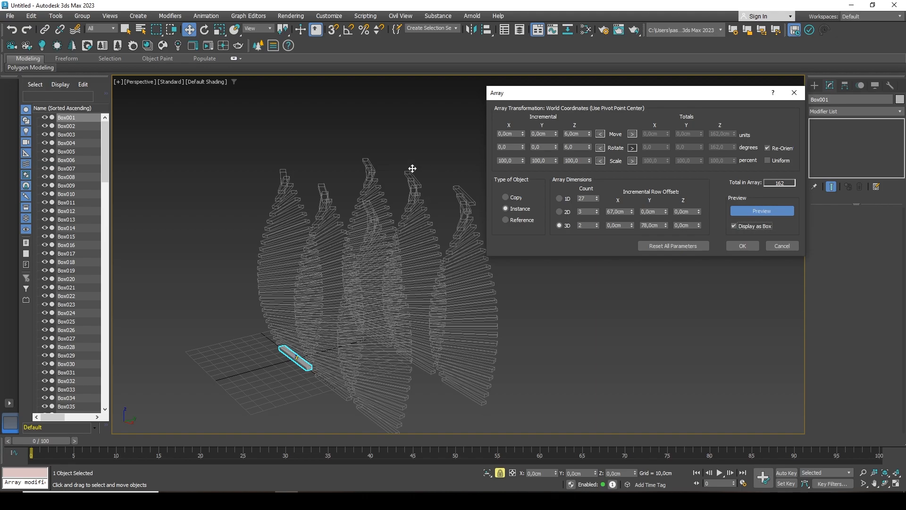
pyautogui.moveTo(736, 226)
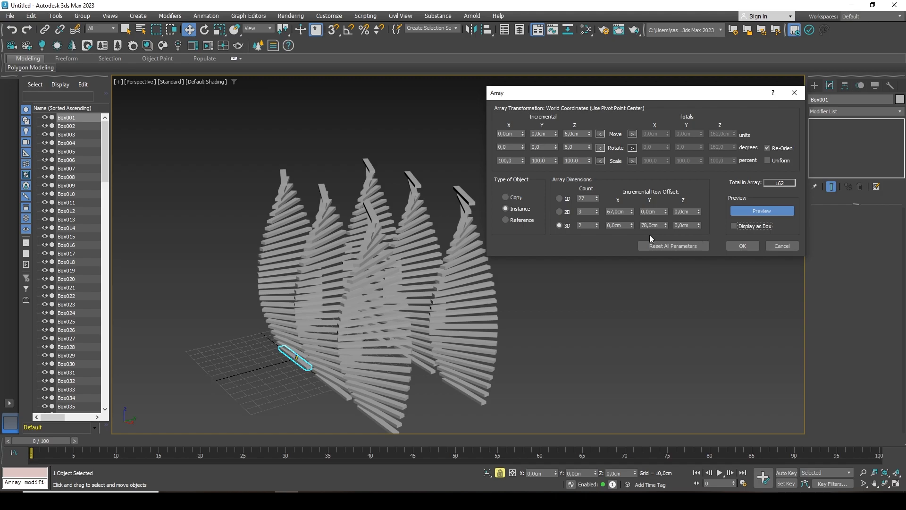
pyautogui.moveTo(669, 250)
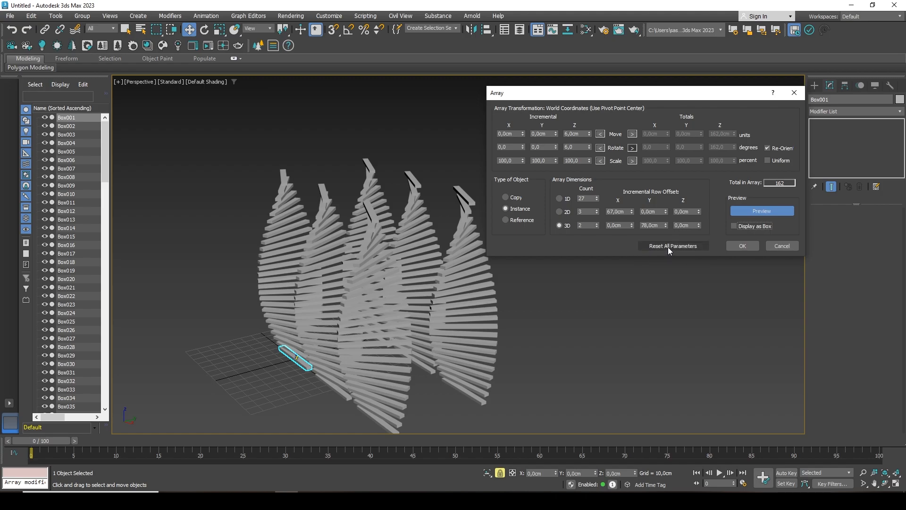
# Step: Reset all Array parameters back to defaults, leaving only Box001
pyautogui.click(672, 245)
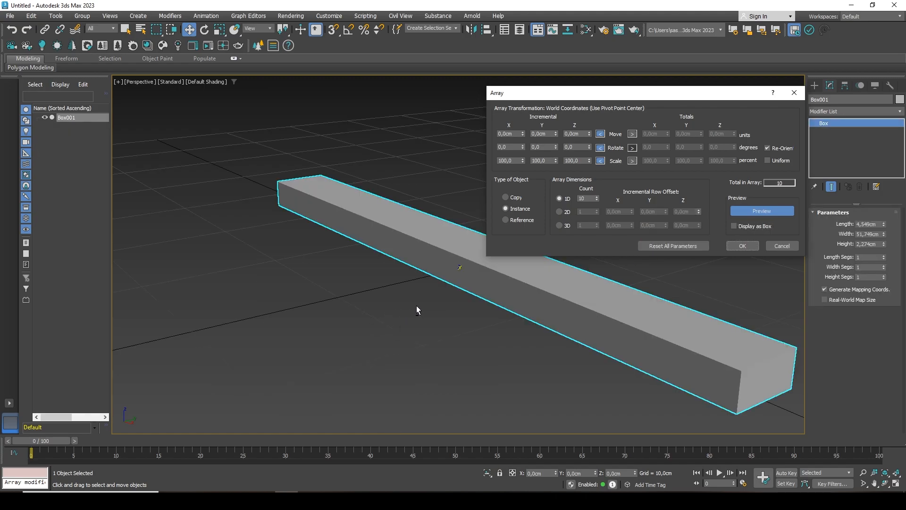